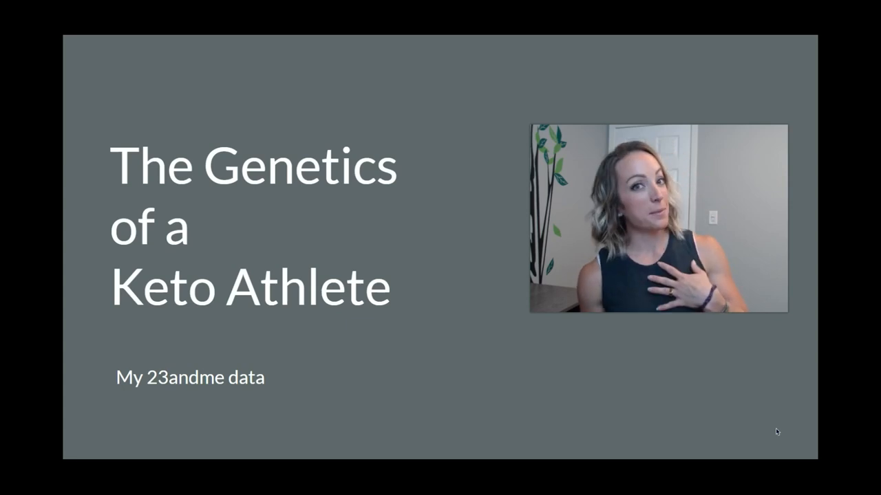
# Advance the slideshow past the MTHFR slide to the Choline and B12 gene variants slide.
pyautogui.press('right')
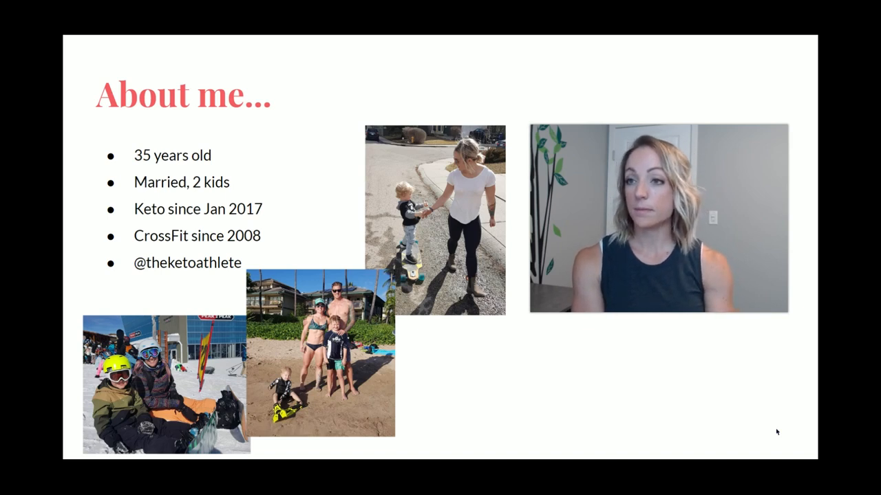
pyautogui.press('right')
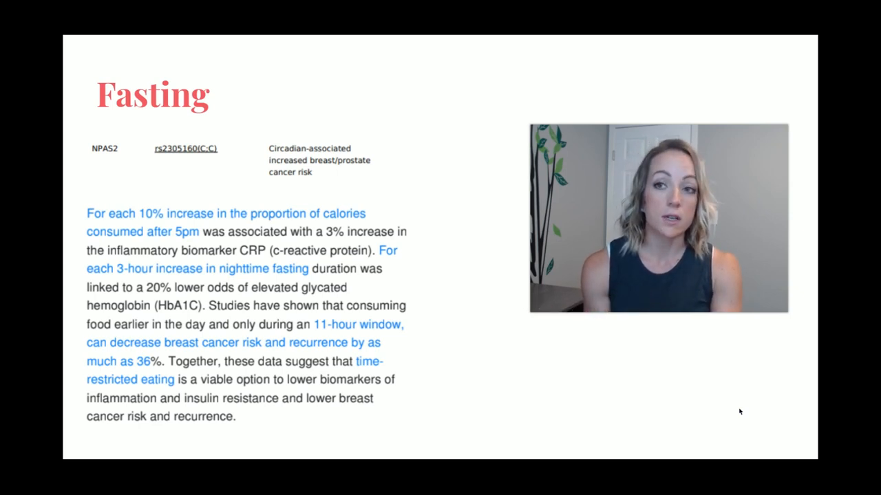
pyautogui.press('Right')
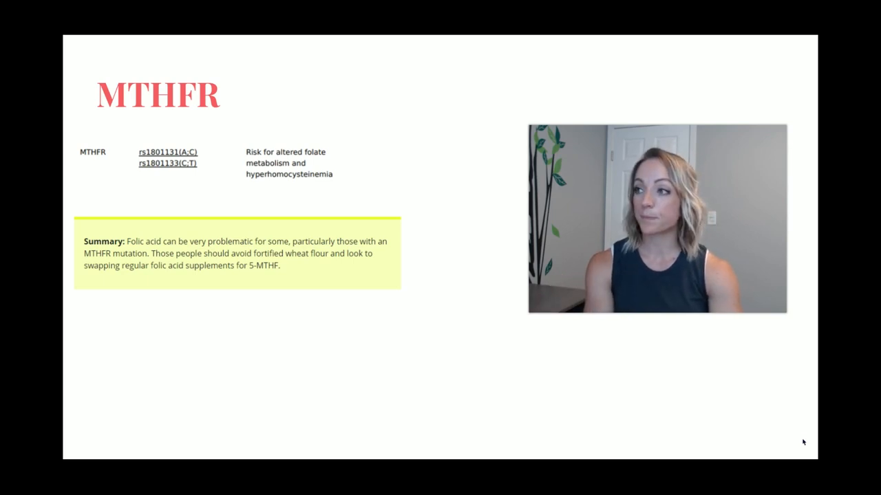
pyautogui.press('right')
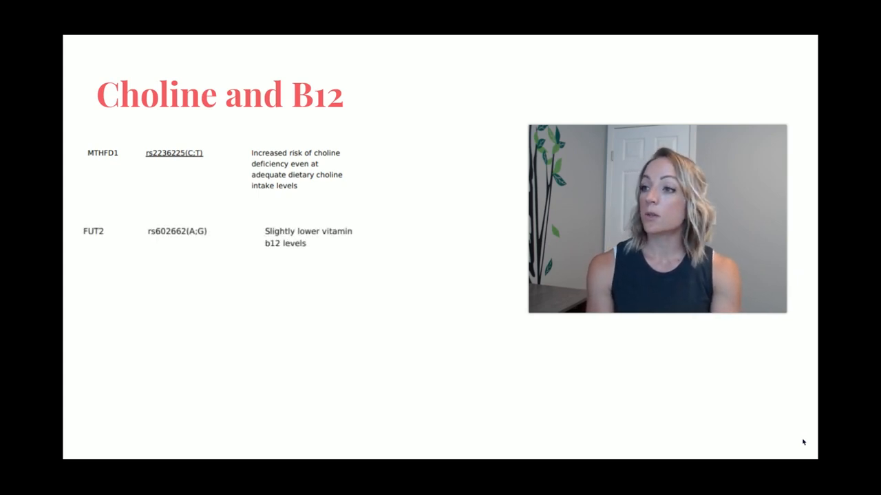